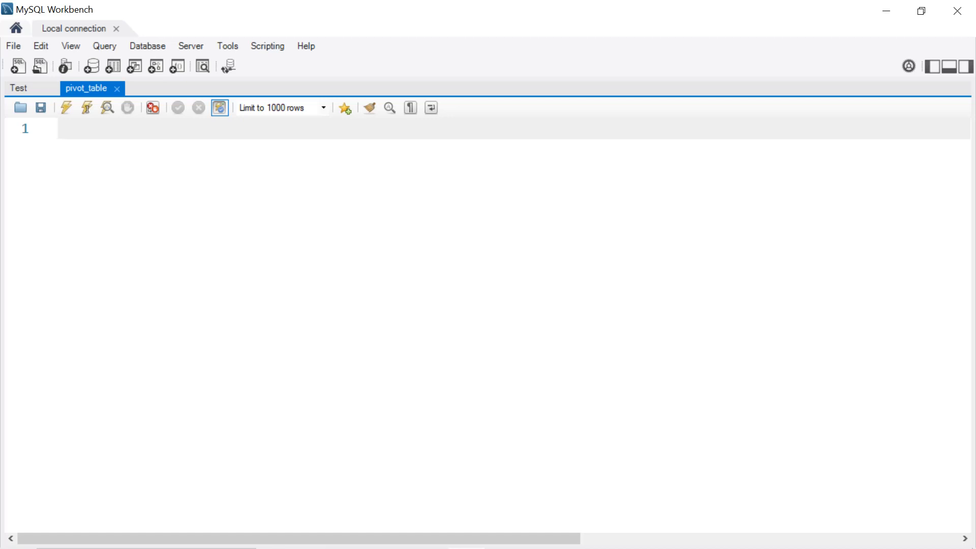
Write CREATE DATABASE db; and USE db; in the empty pivot_table script
{"action": "left_click", "coordinate": [59, 130]}
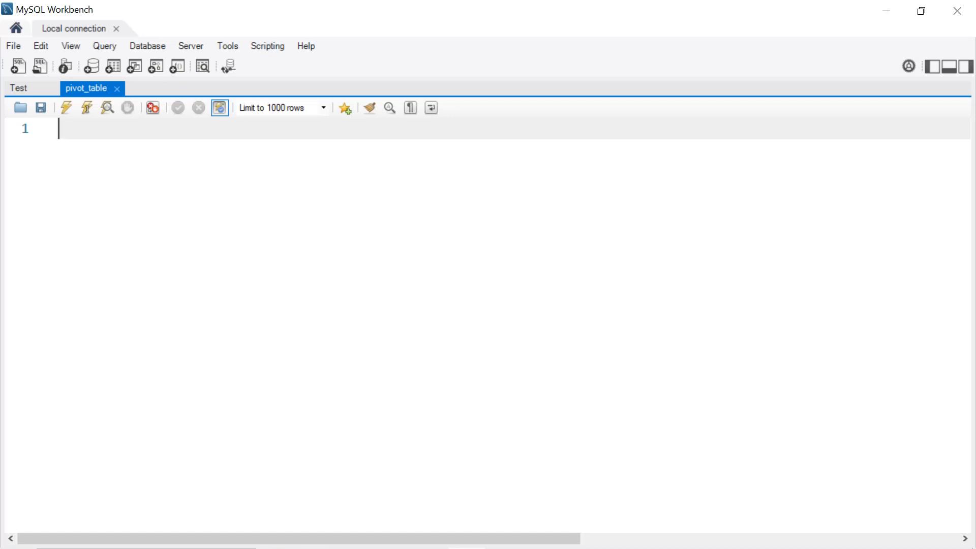
{"action": "type", "text": "CR"}
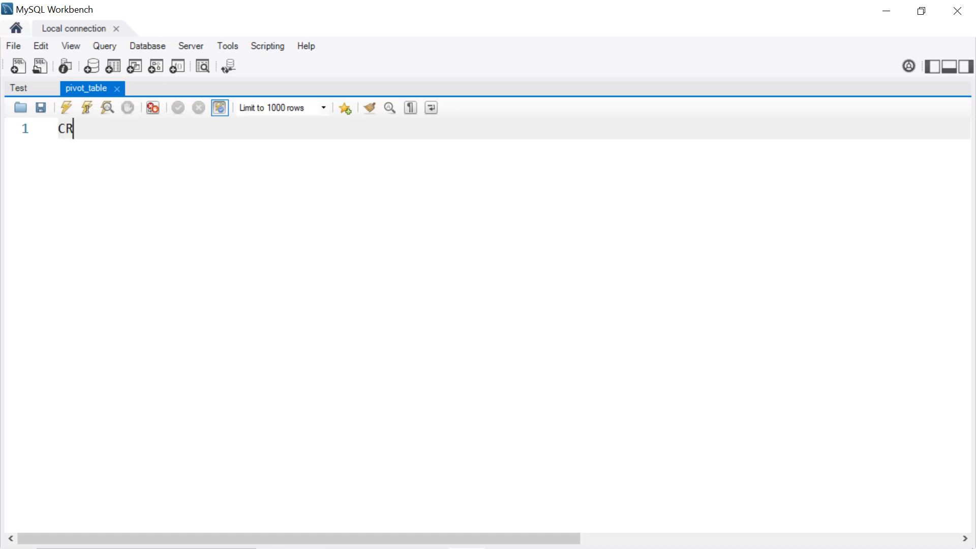
{"action": "type", "text": "EATE DATABAS"}
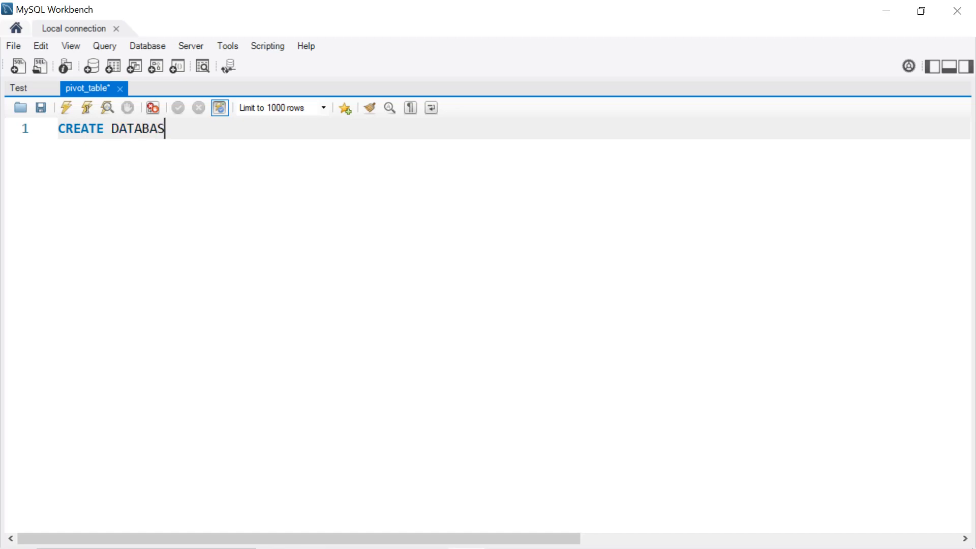
{"action": "type", "text": "E db;"}
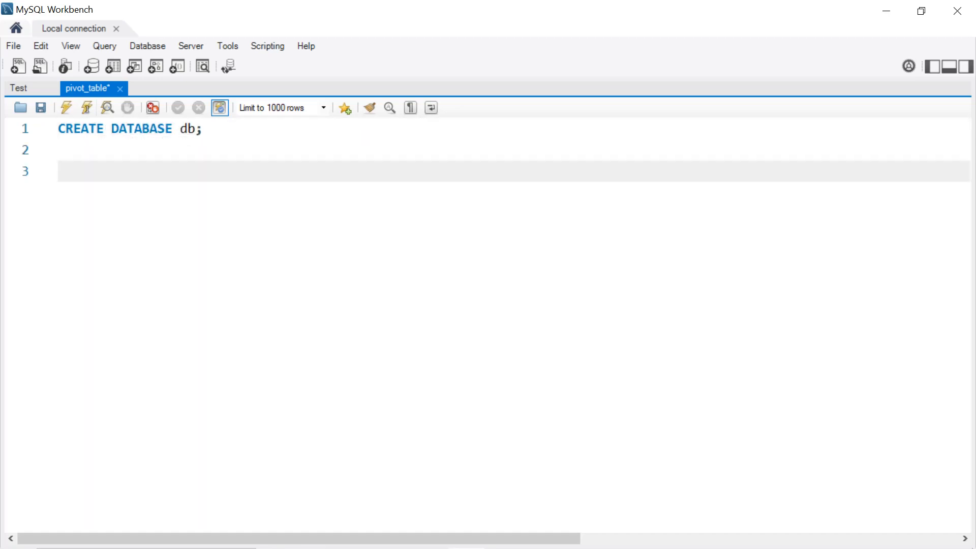
{"action": "type", "text": "USE"}
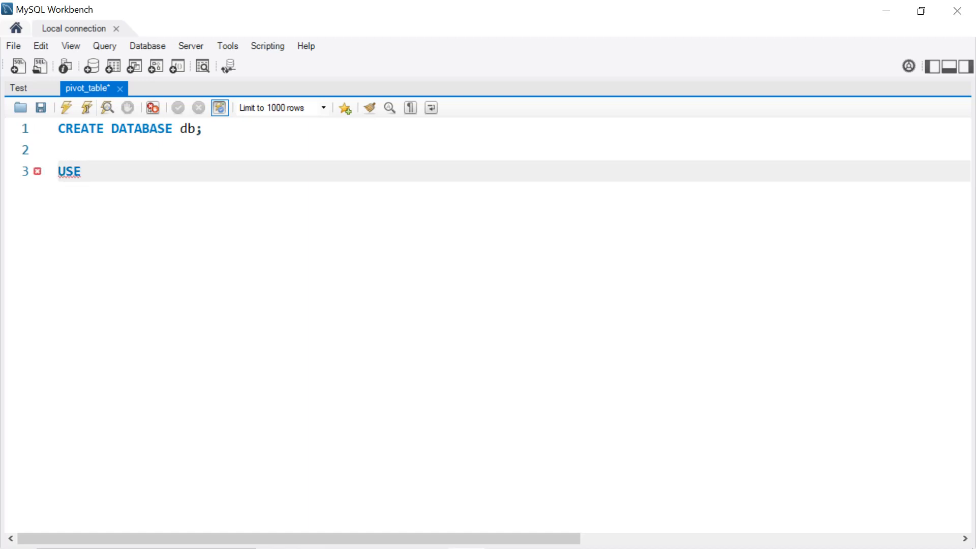
{"action": "type", "text": "db;"}
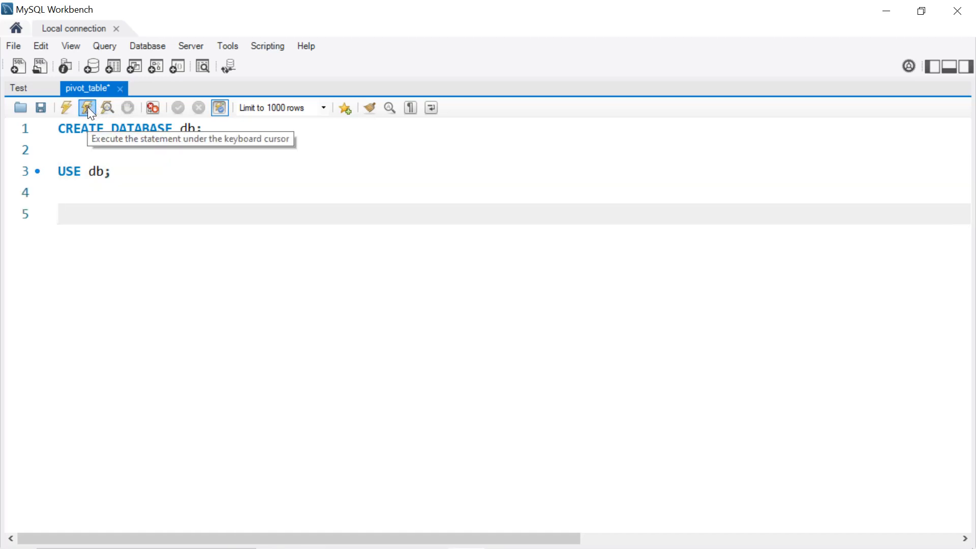
Begin CREATE TABLE table_1 with the Region VARCHAR(20) column
{"action": "type", "text": "CREATE"}
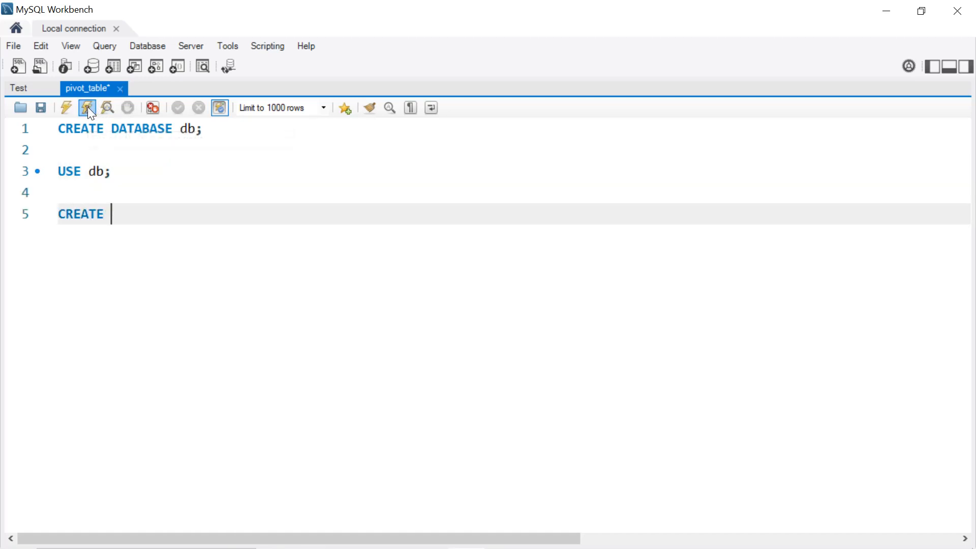
{"action": "type", "text": "TABLE"}
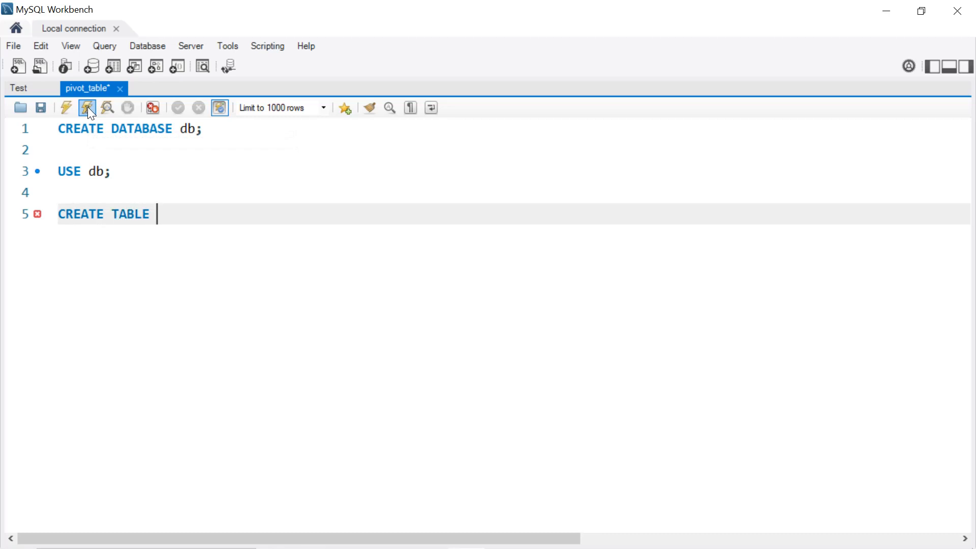
{"action": "type", "text": "table_"}
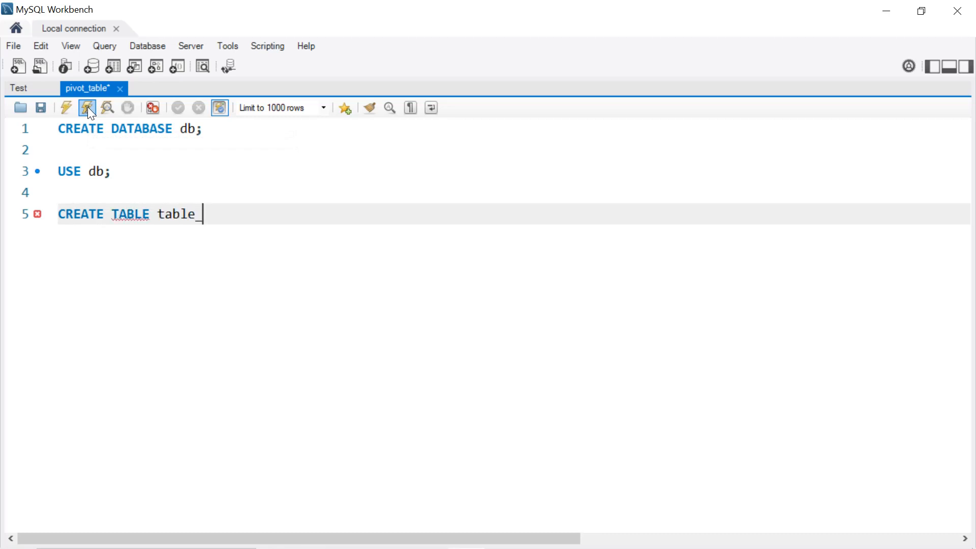
{"action": "type", "text": "1"}
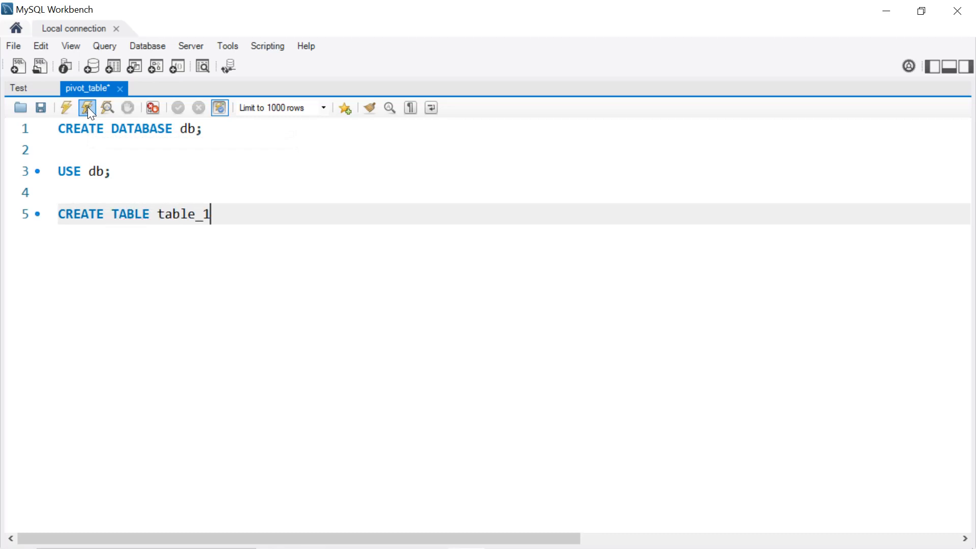
{"action": "type", "text": "("}
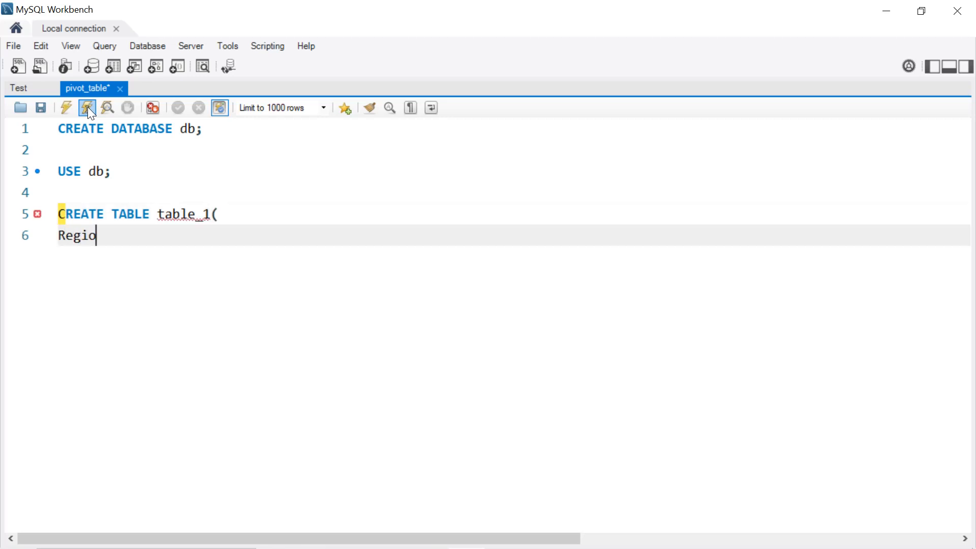
{"action": "type", "text": "n"}
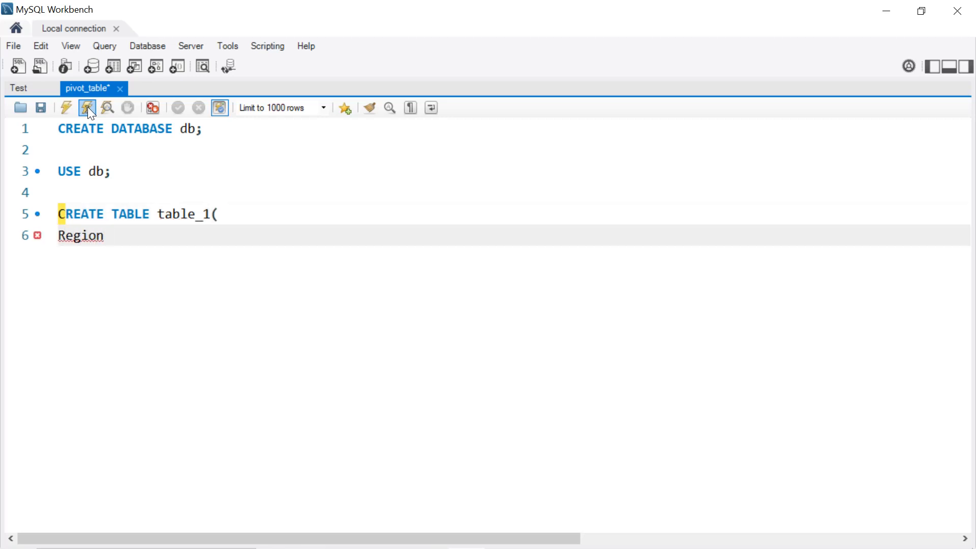
{"action": "type", "text": "VARCG"}
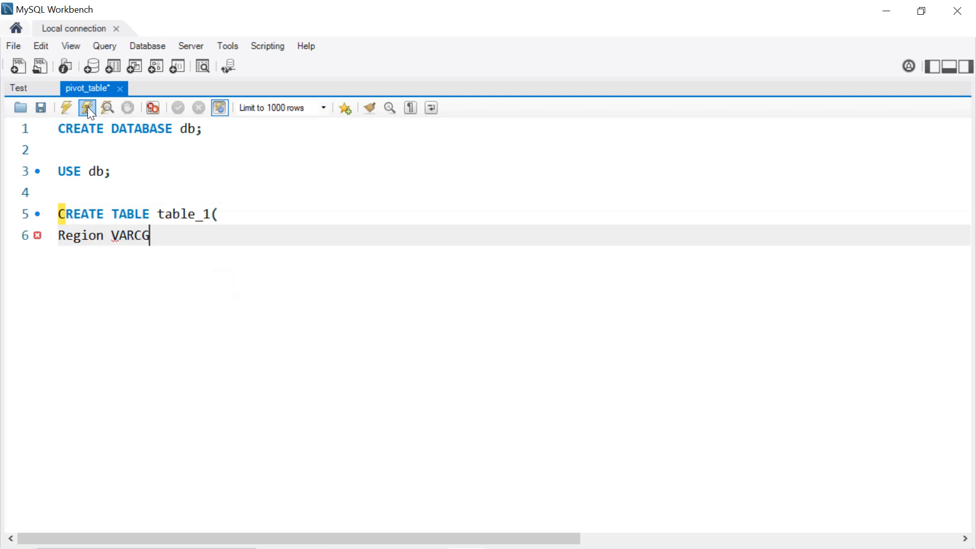
{"action": "type", "text": "HAR(20),"}
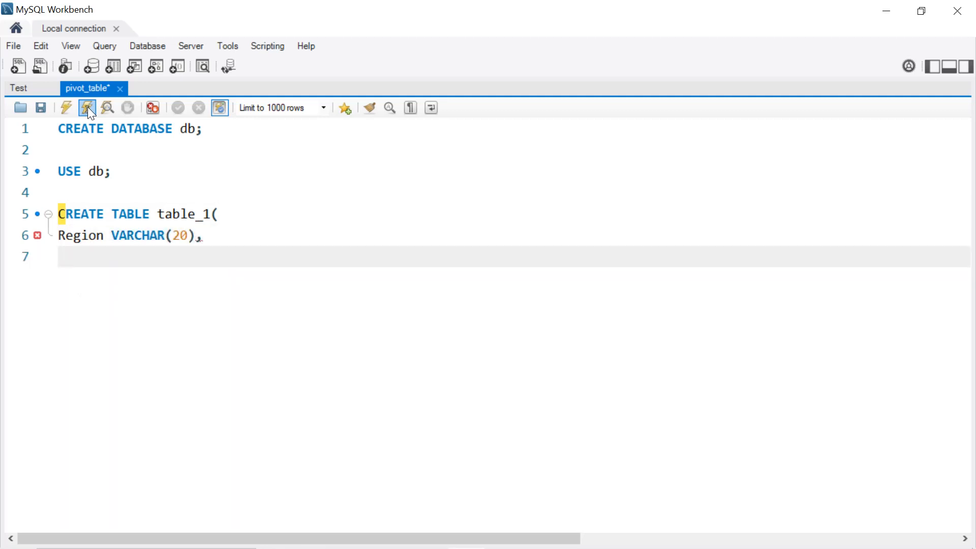
Add Sub_Category VARCHAR(50) and Sales FLOAT columns and close the table definition
{"action": "type", "text": "Sub"}
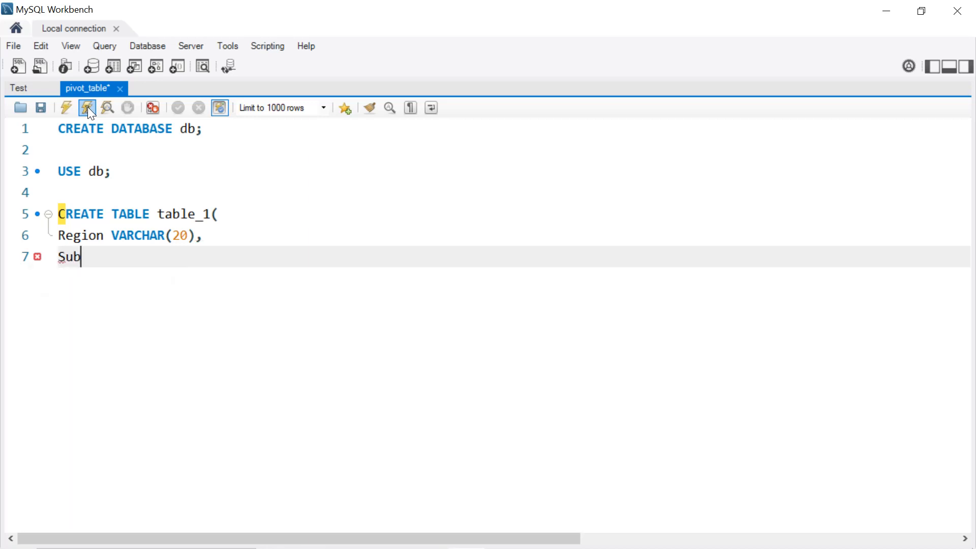
{"action": "type", "text": "_Category"}
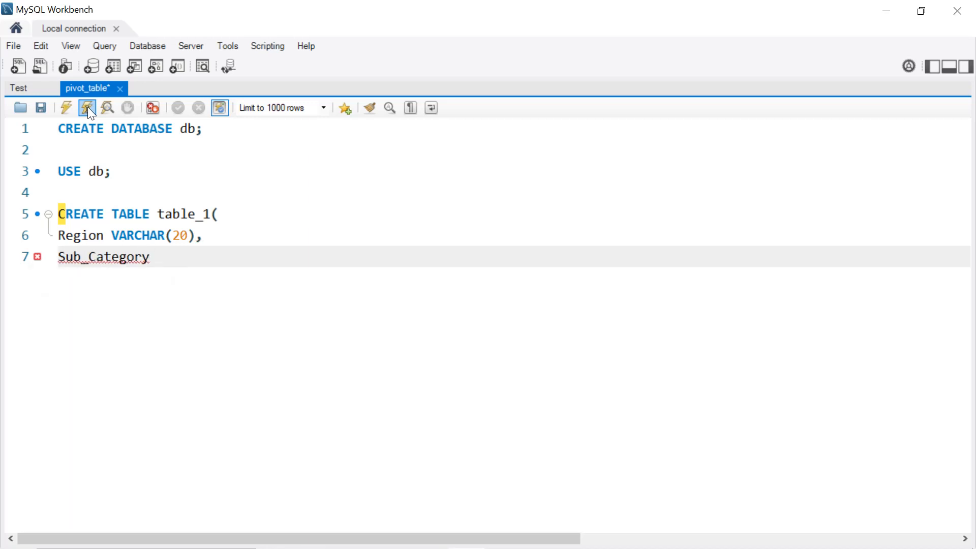
{"action": "type", "text": "VARCHAR("}
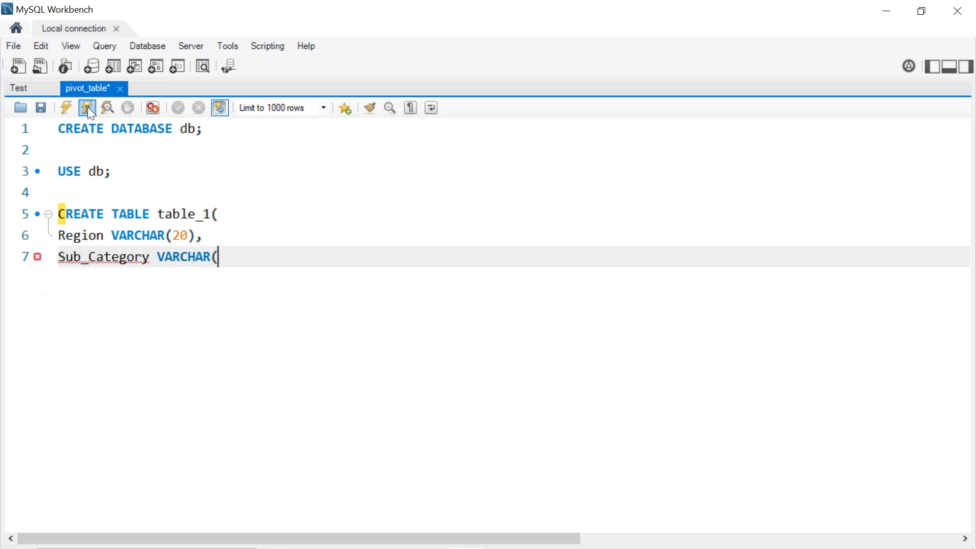
{"action": "type", "text": "50"}
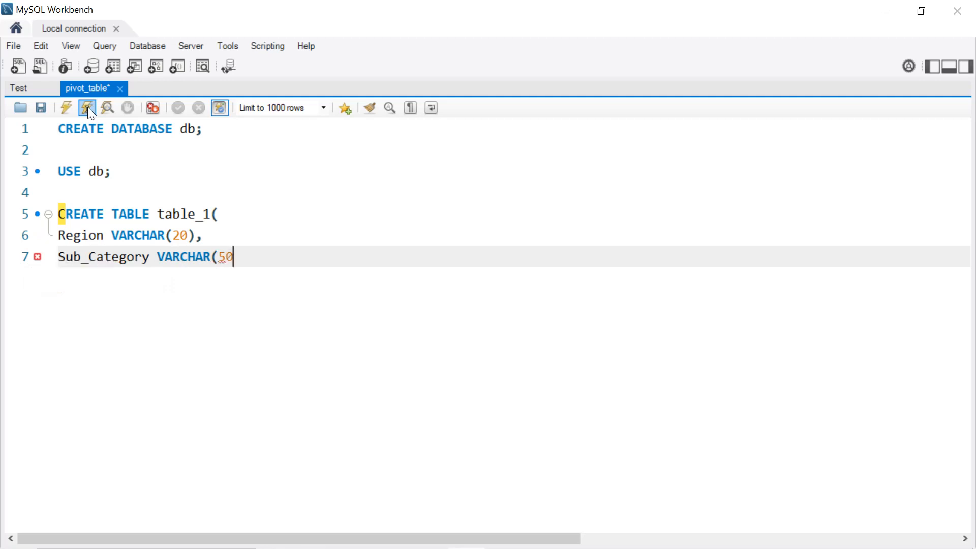
{"action": "type", "text": "),"}
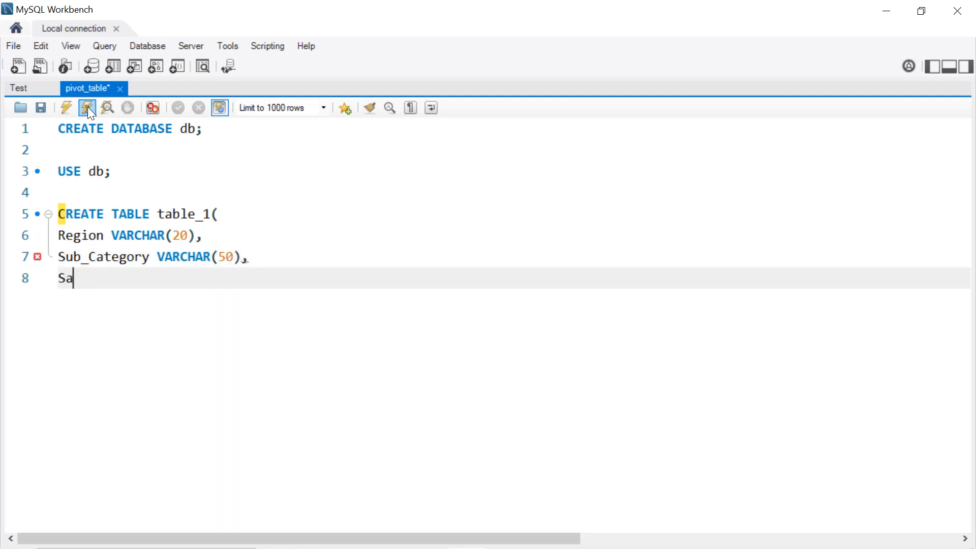
{"action": "type", "text": "les FLOA"}
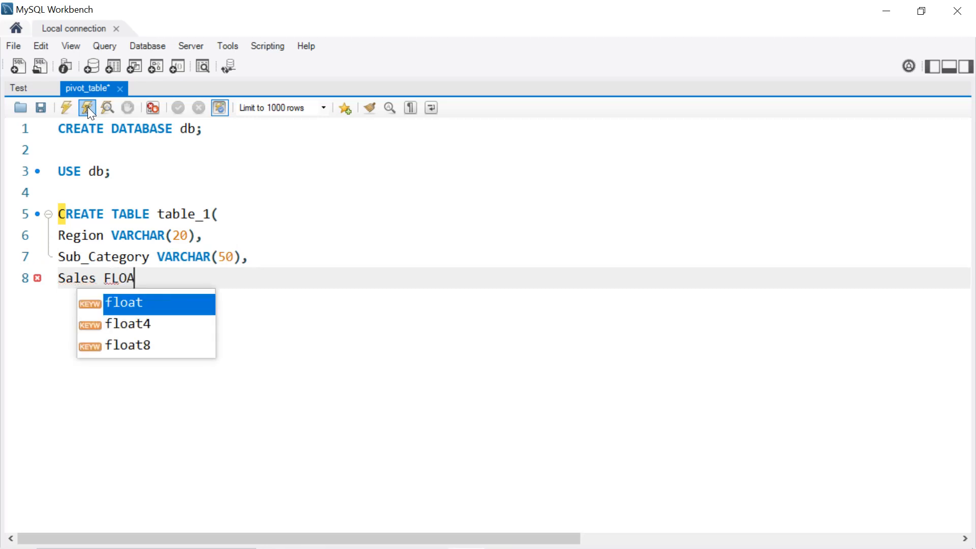
{"action": "type", "text": "T);"}
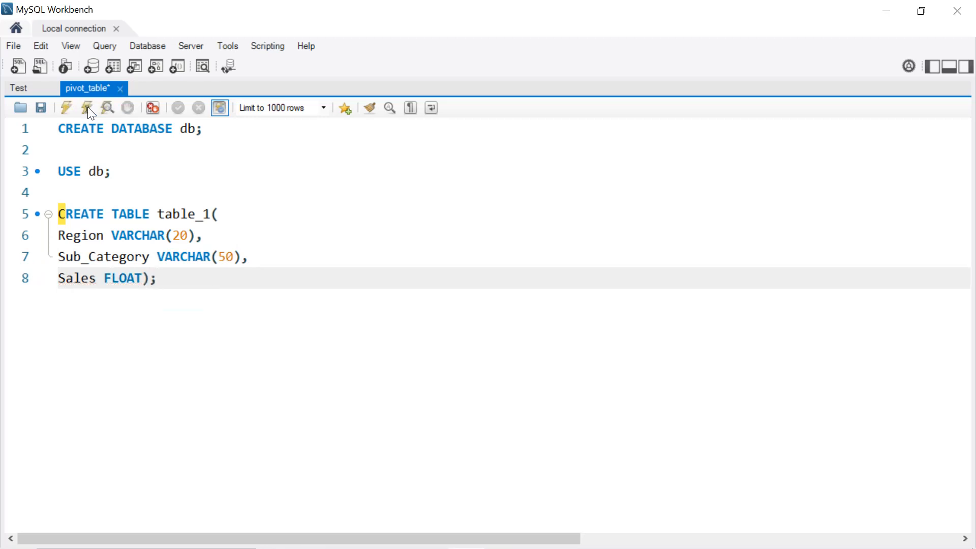
Add a SELECT * FROM table_1; query below the table definition
{"action": "type", "text": "SELECT"}
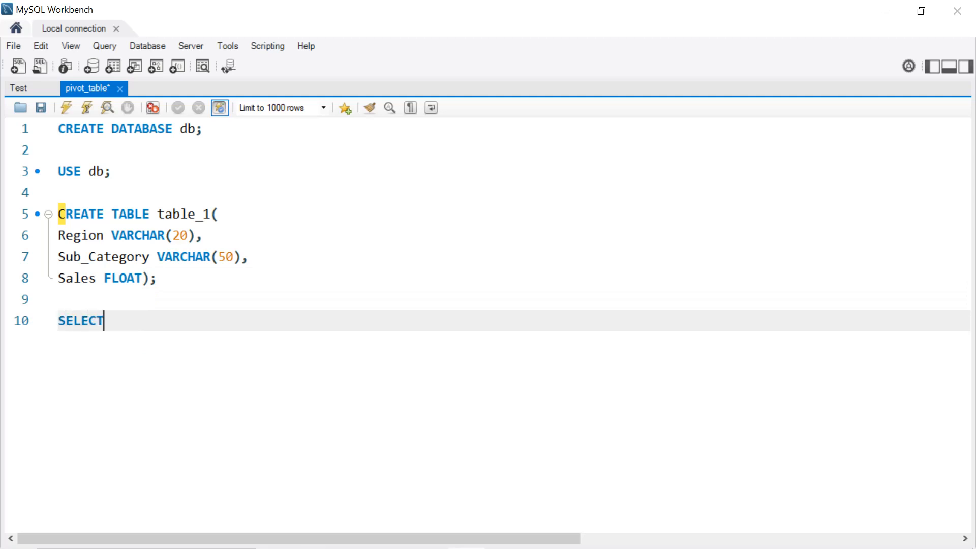
{"action": "type", "text": "*"}
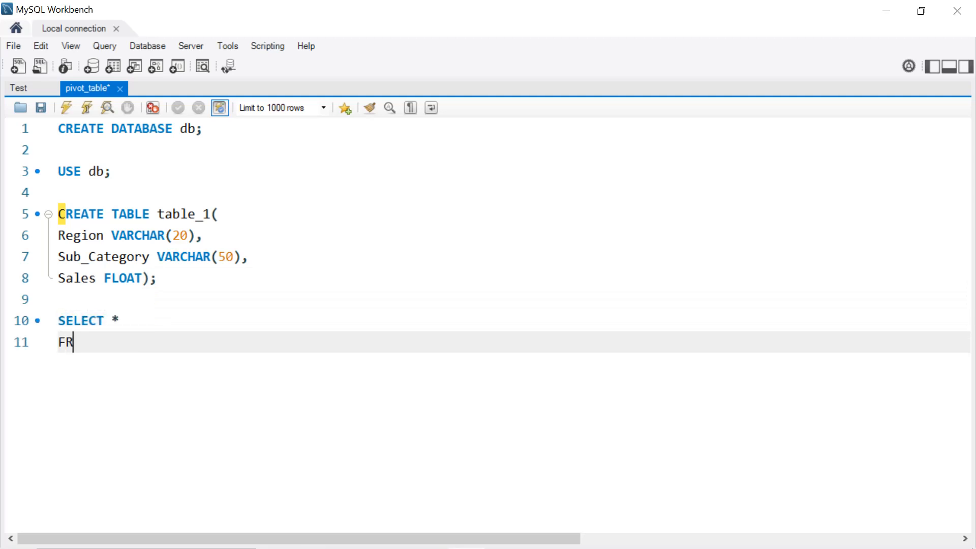
{"action": "type", "text": "OM table_1;"}
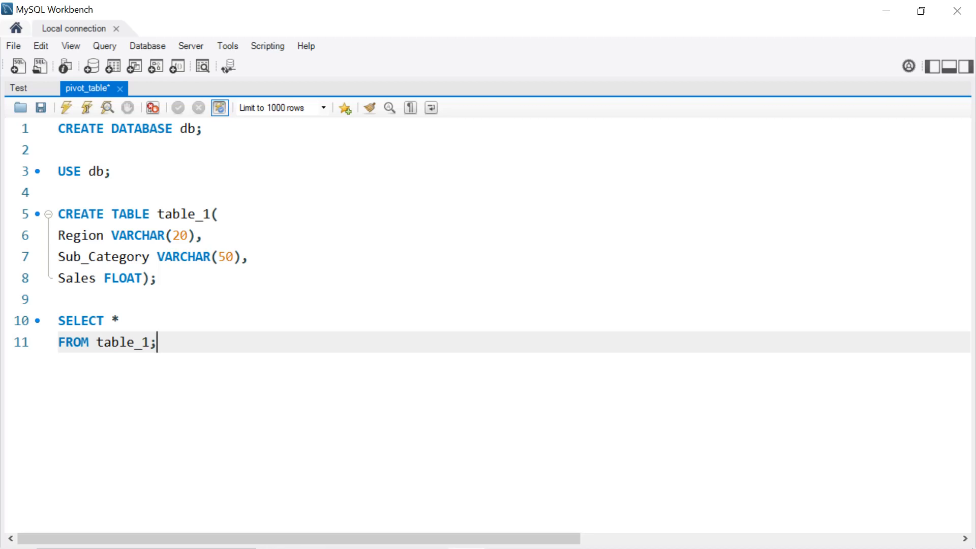
Write INSERT INTO table_1 VALUES with the sales rows starting South, Bookcases, 261.96
{"action": "type", "text": "INSERT"}
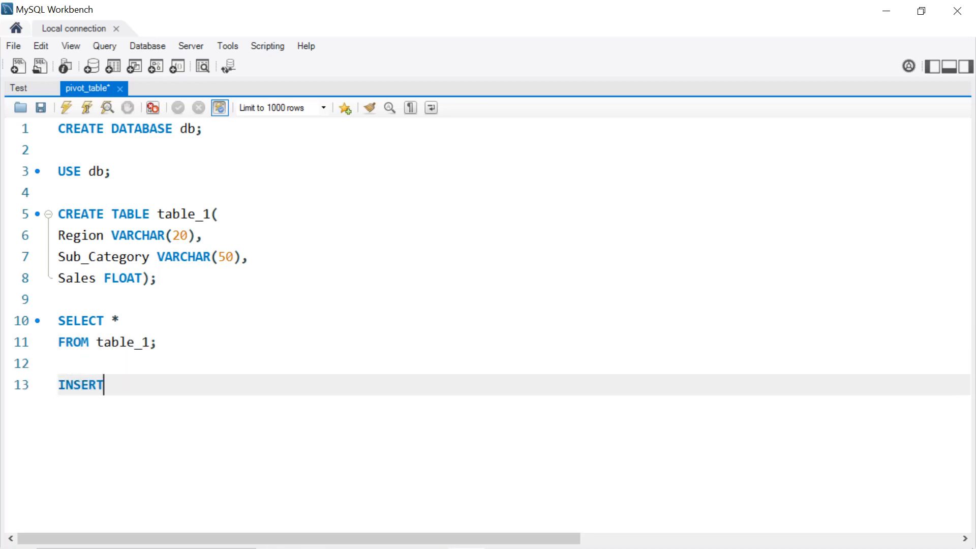
{"action": "type", "text": "INTO"}
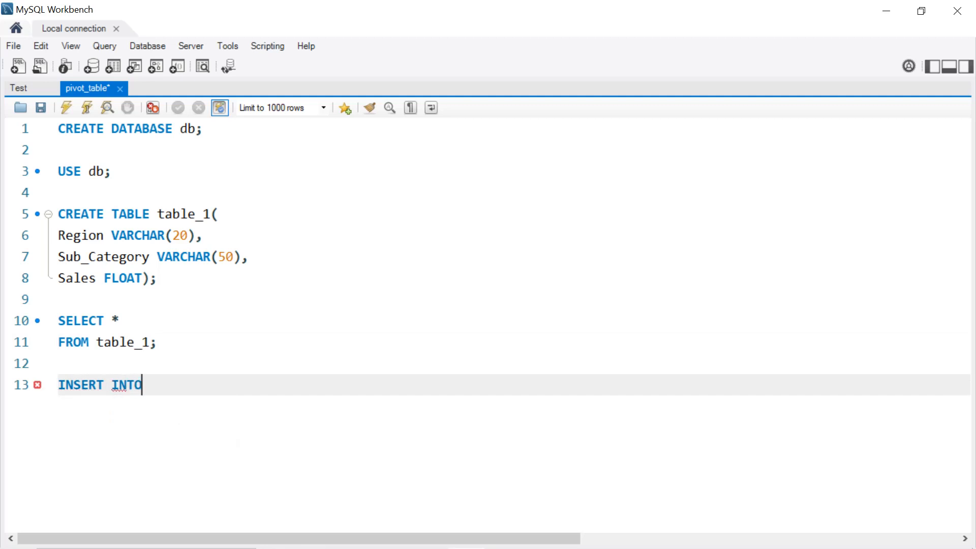
{"action": "type", "text": "table_1"}
{"action": "type", "text": "VAL"}
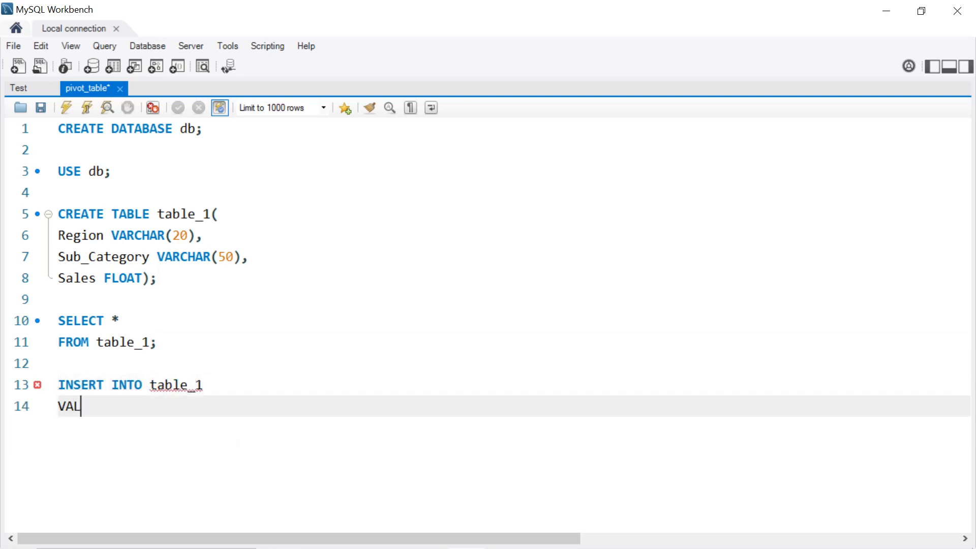
{"action": "type", "text": "UES"}
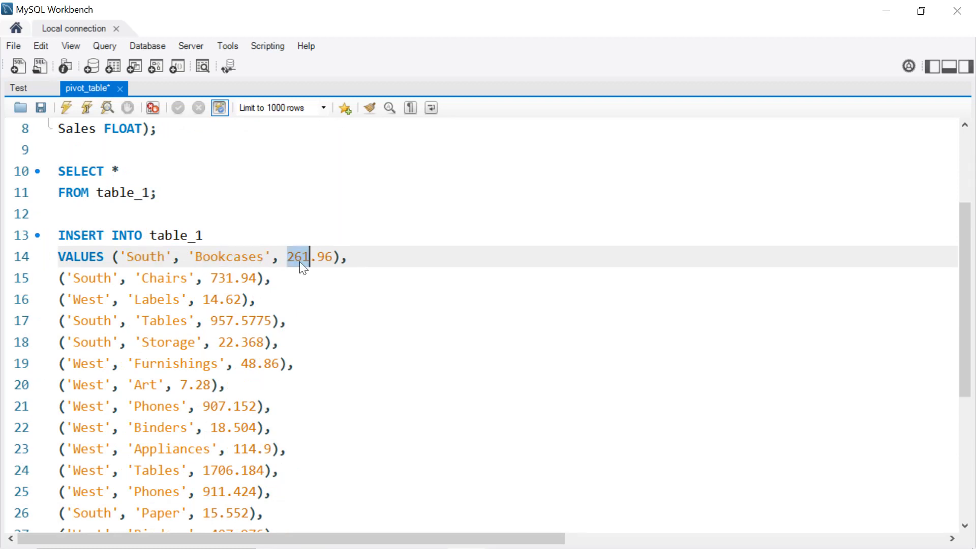
{"action": "scroll", "scroll_direction": "down", "scroll_amount": 3}
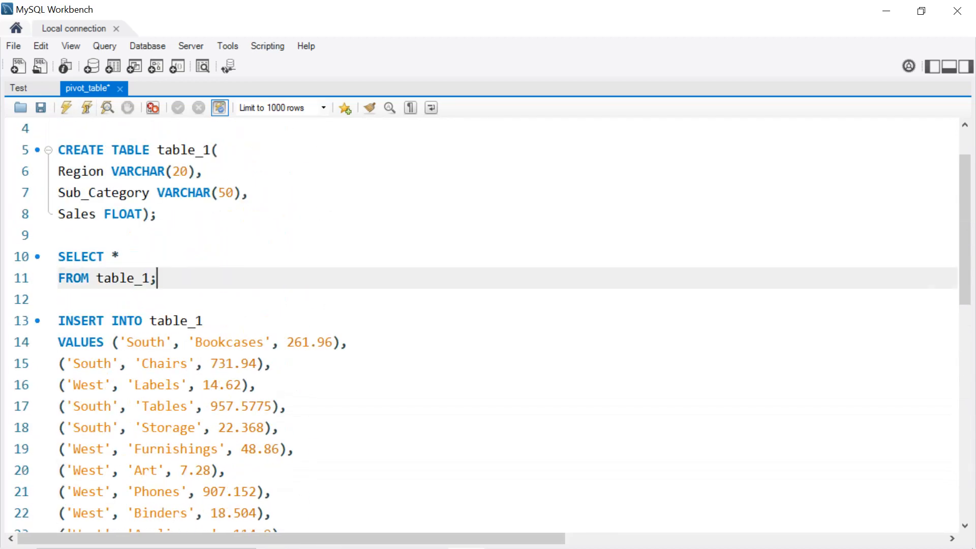
Run the script so the result grid lists table_1 rows like South Bookcases 261.96
{"action": "left_click", "coordinate": [85, 108]}
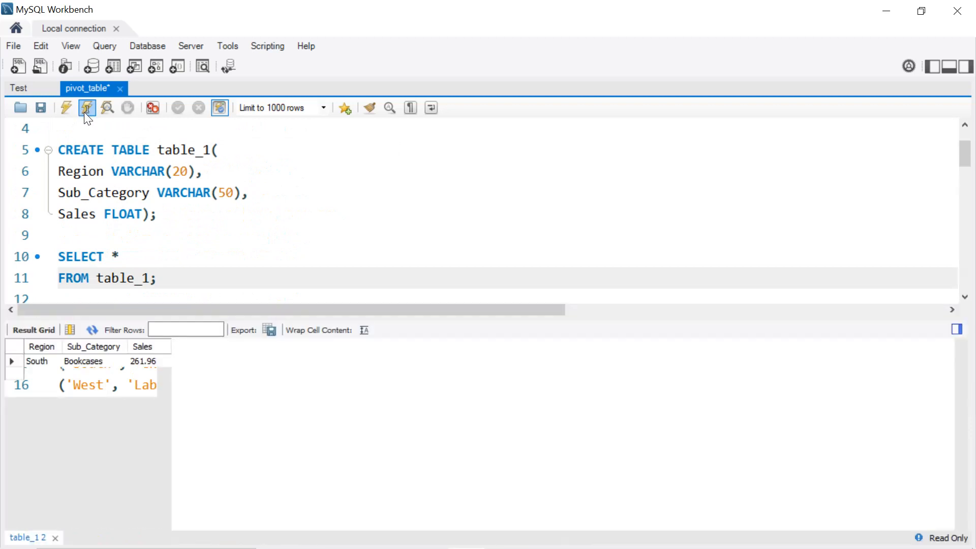
{"action": "left_click", "coordinate": [86, 107]}
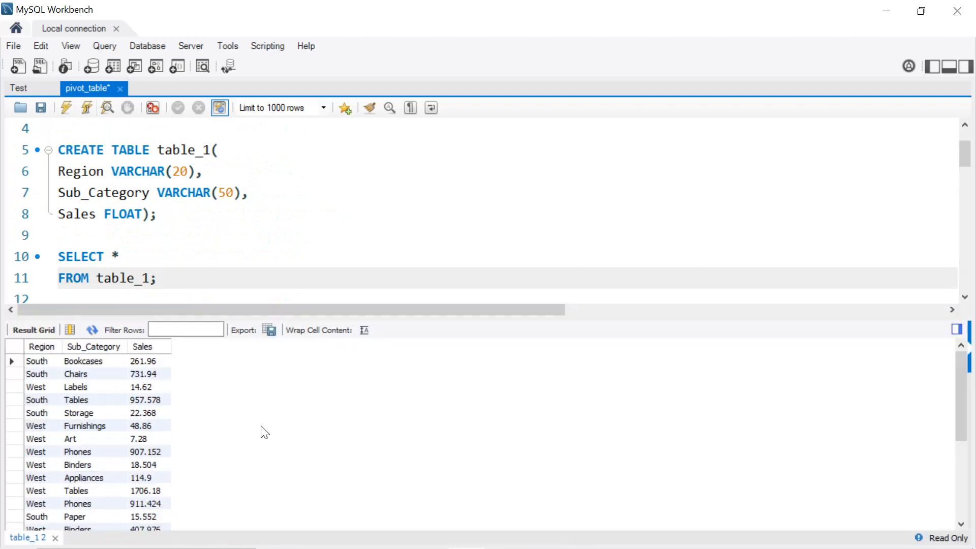
{"action": "left_click", "coordinate": [156, 277]}
{"action": "type", "text": "SEL"}
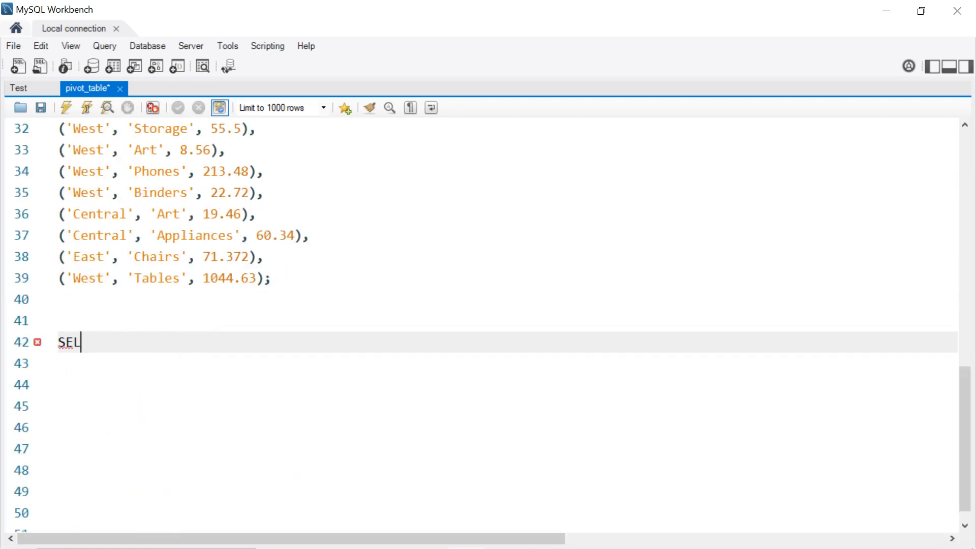
Write SELECT Sub_Category, SUM(CASE WHEN Region='East' THEN Sales ELSE 0 END)
{"action": "type", "text": "ECT Sub"}
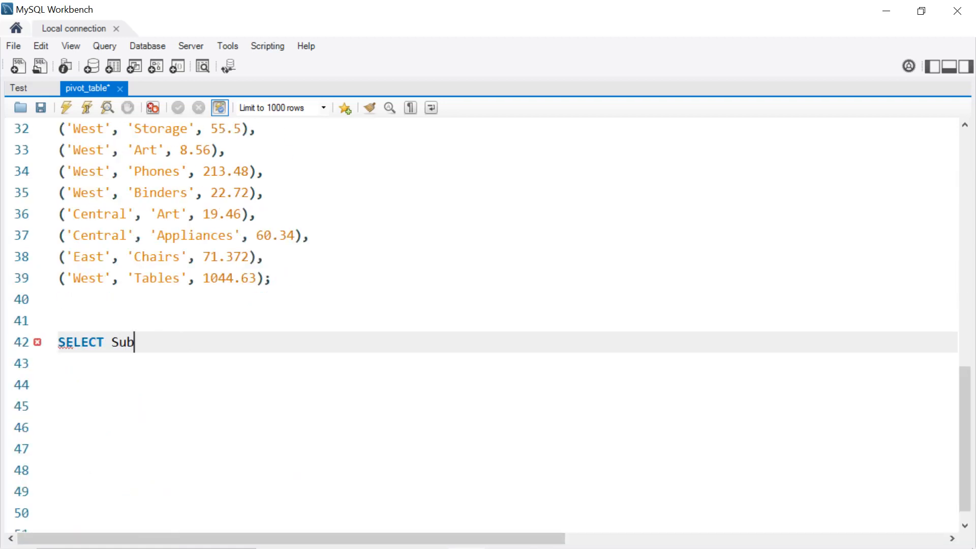
{"action": "type", "text": "_Cate"}
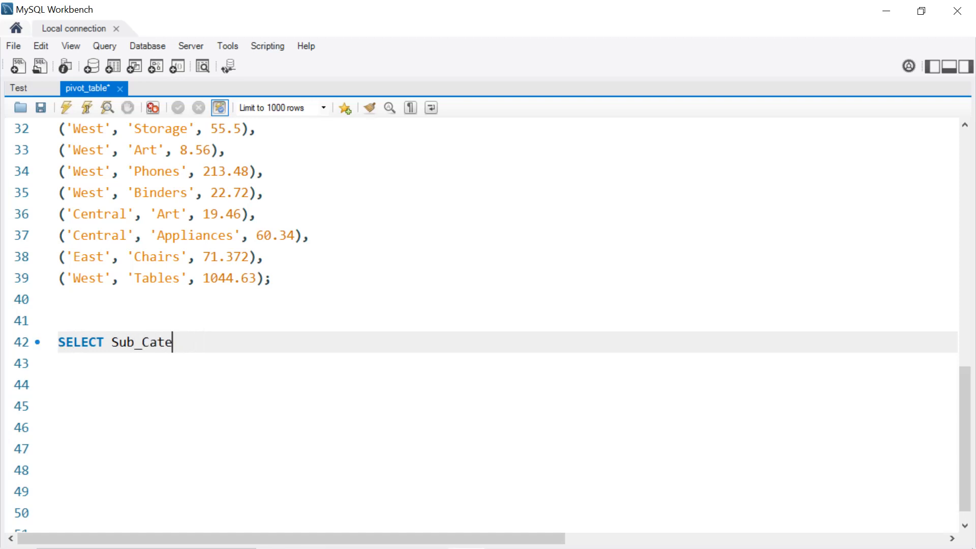
{"action": "type", "text": "gory,"}
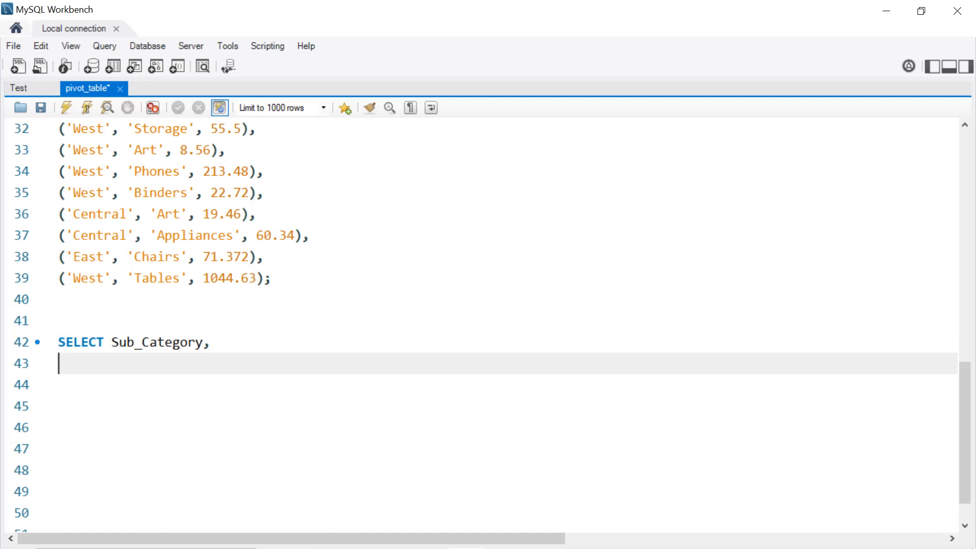
{"action": "type", "text": "SU"}
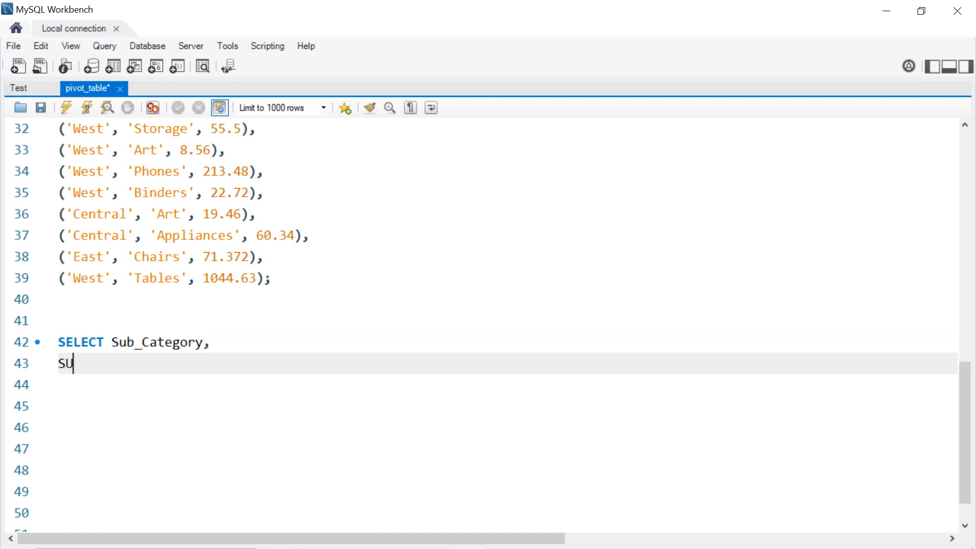
{"action": "type", "text": "M("}
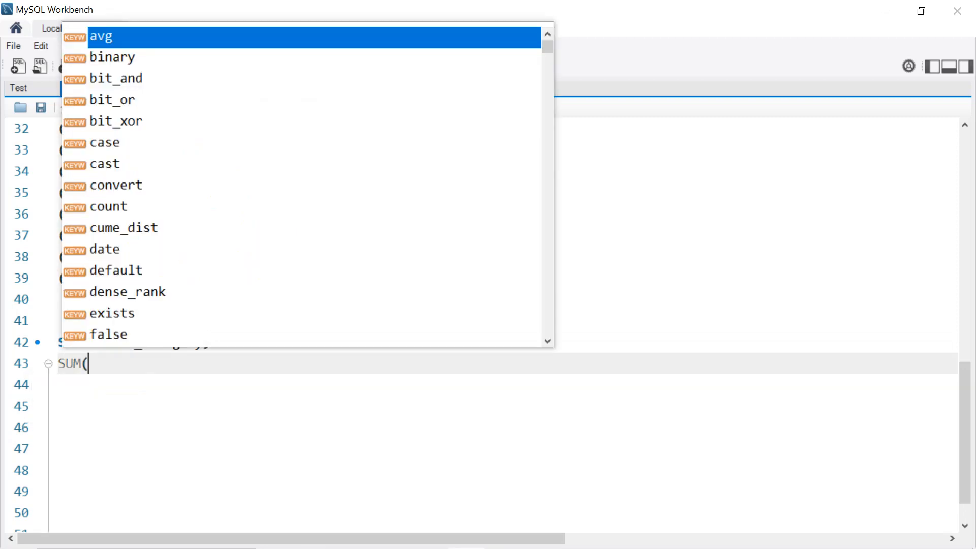
{"action": "type", "text": "CASE WHEN"}
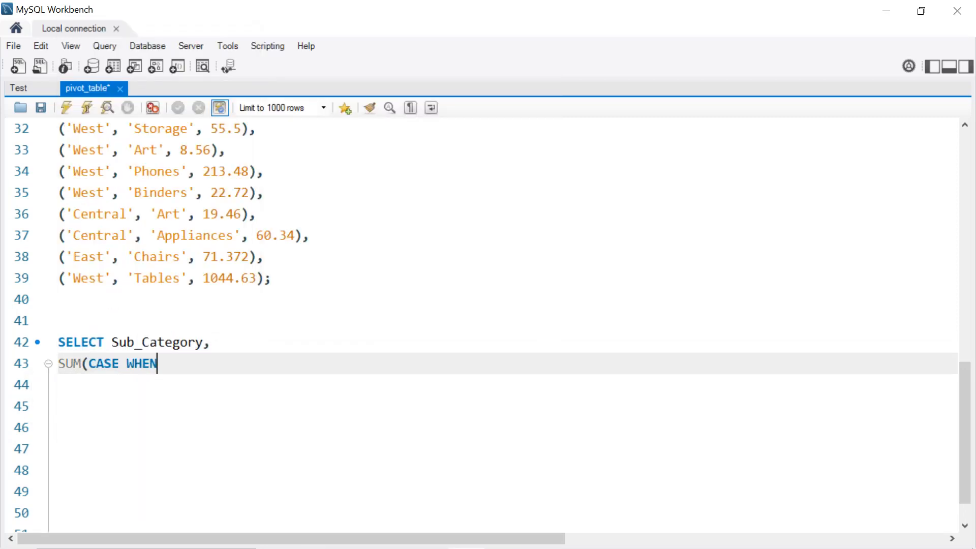
{"action": "type", "text": "Region='"}
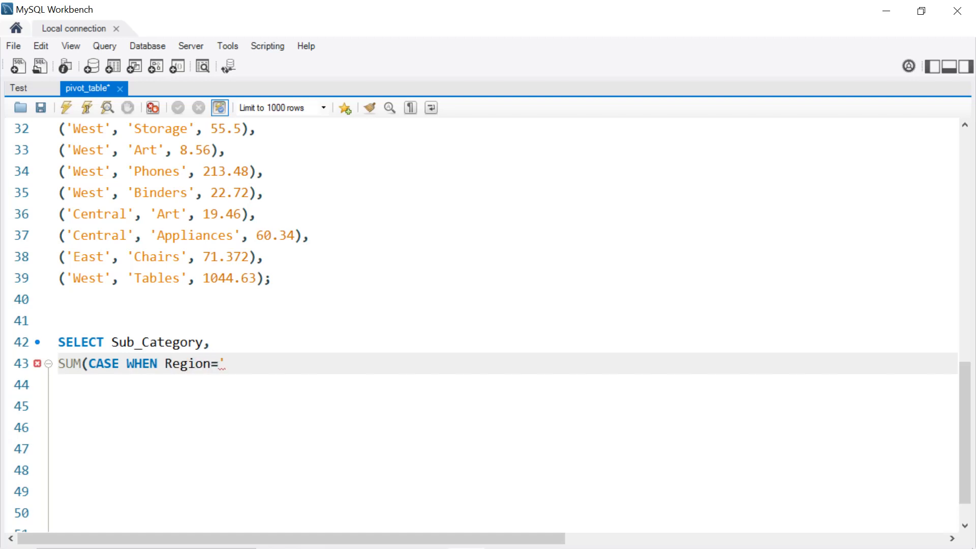
{"action": "type", "text": "East'"}
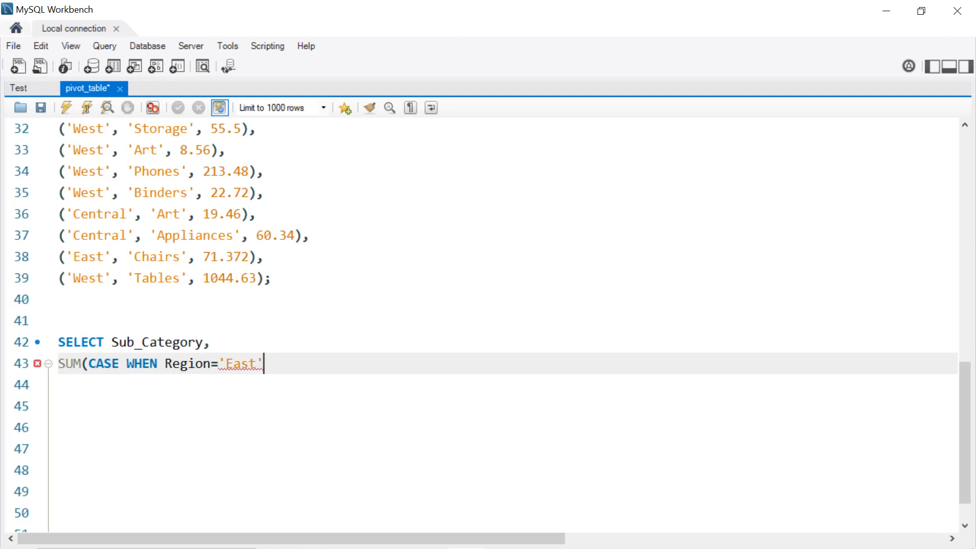
{"action": "type", "text": "THE"}
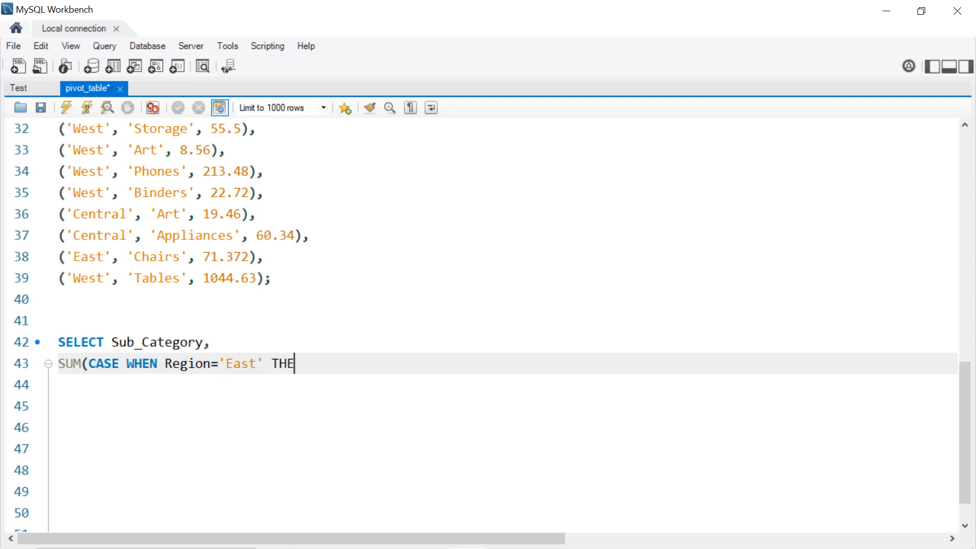
{"action": "type", "text": "N Sales"}
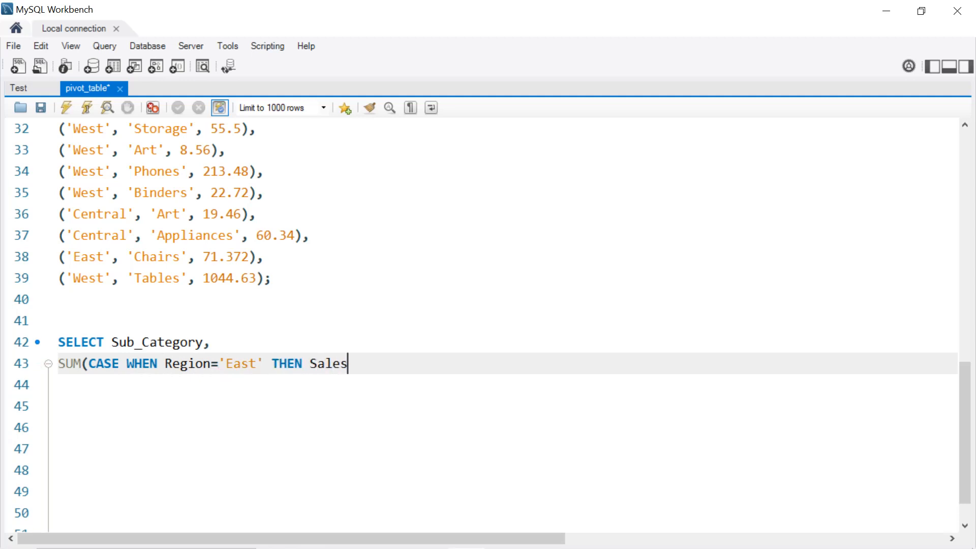
{"action": "type", "text": "ELSE"}
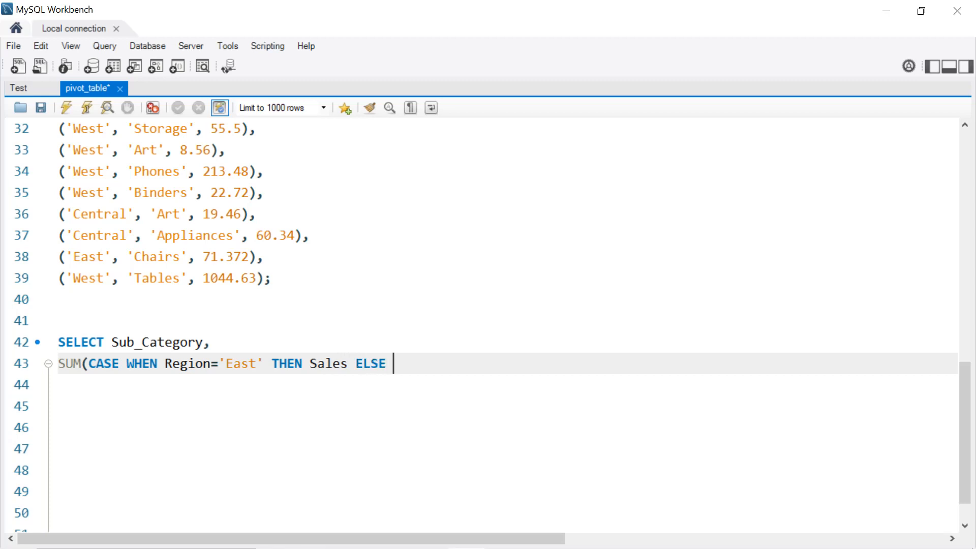
{"action": "type", "text": "0 E"}
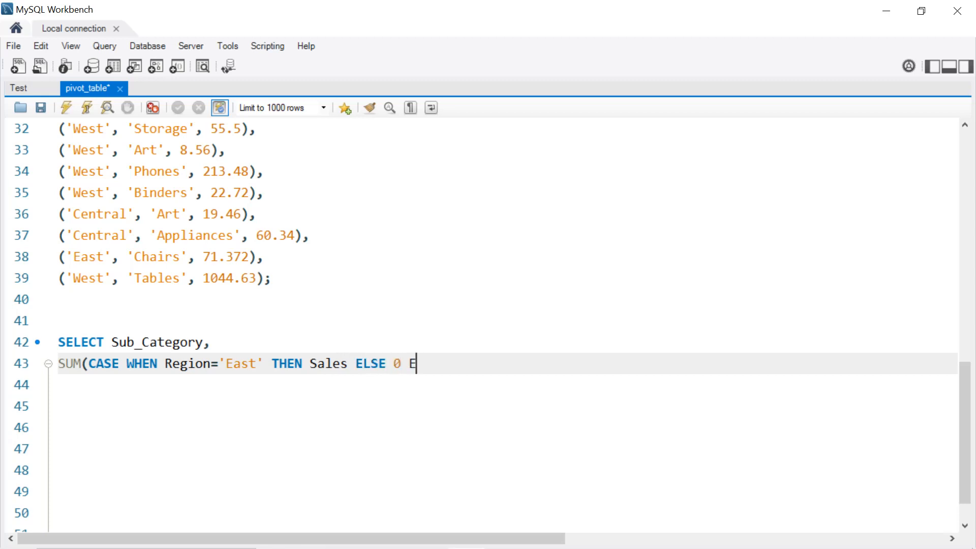
{"action": "type", "text": "ND)"}
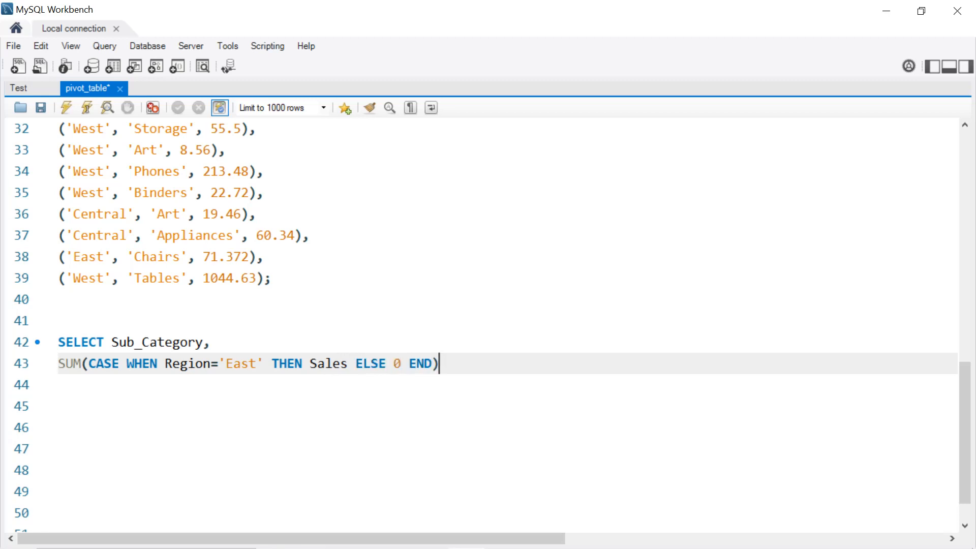
Alias the sum AS 'East' FROM table_1 GROUP BY Sub_Category;
{"action": "type", "text": "A"}
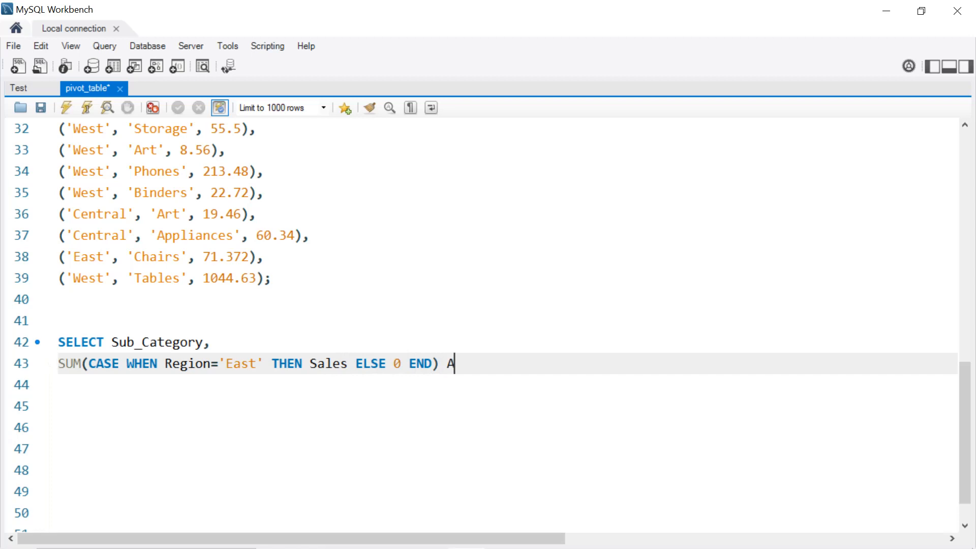
{"action": "type", "text": "S '"}
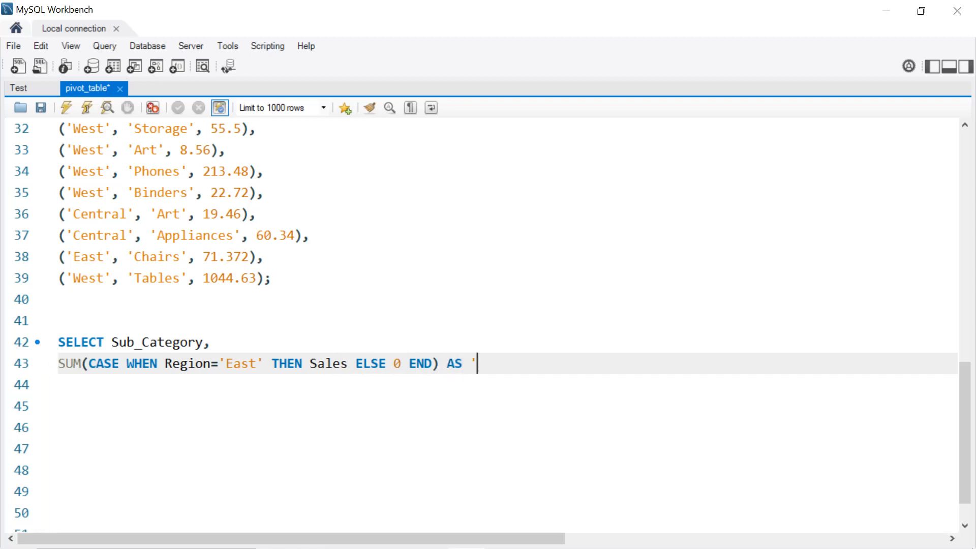
{"action": "type", "text": "East"}
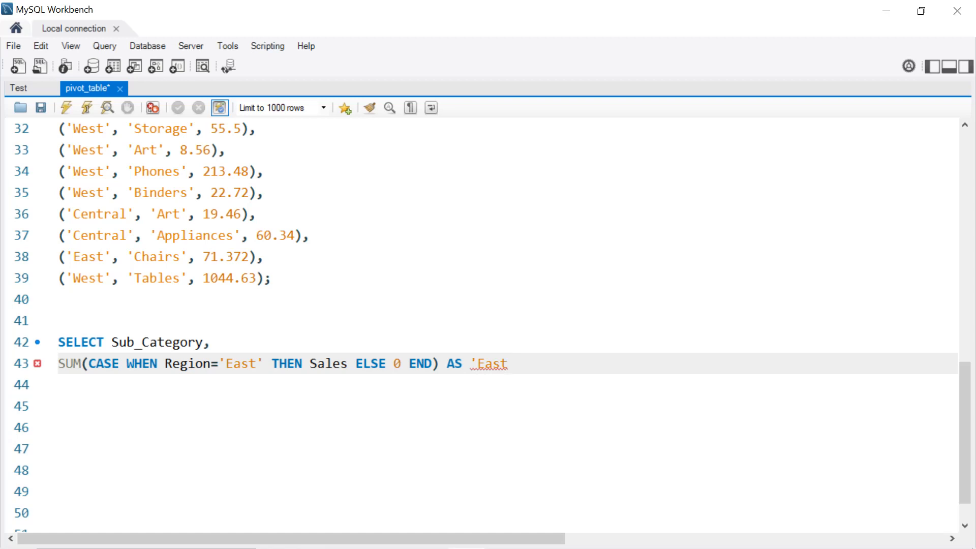
{"action": "type", "text": "'"}
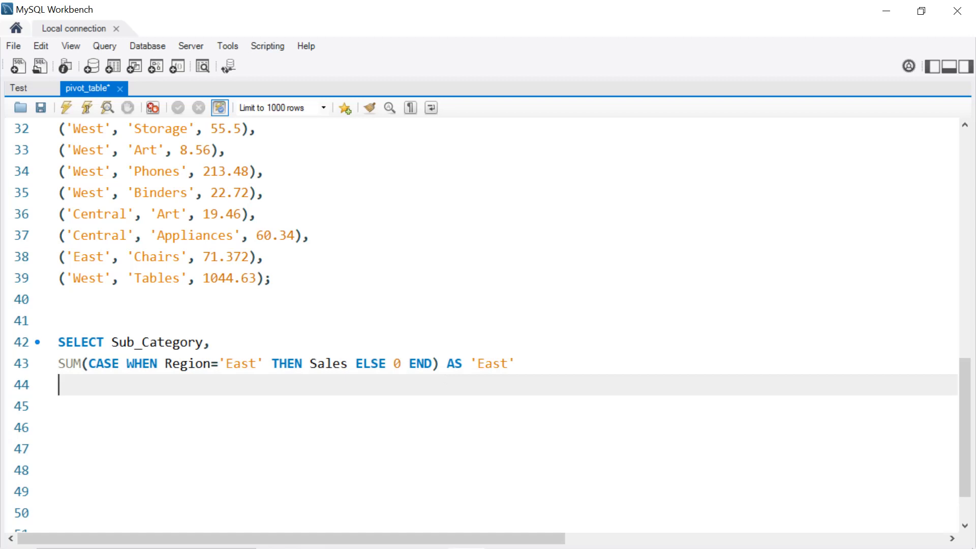
{"action": "type", "text": "FROM"}
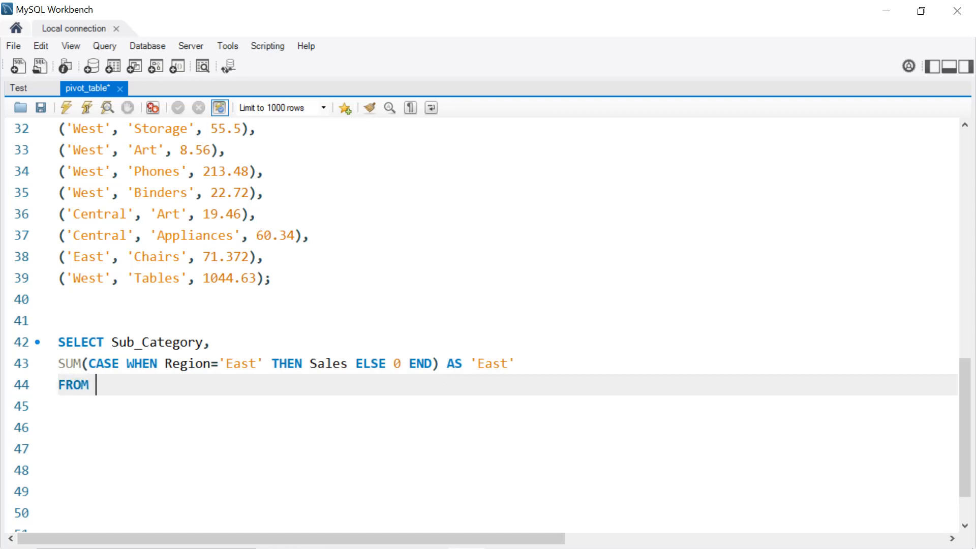
{"action": "type", "text": "table_1"}
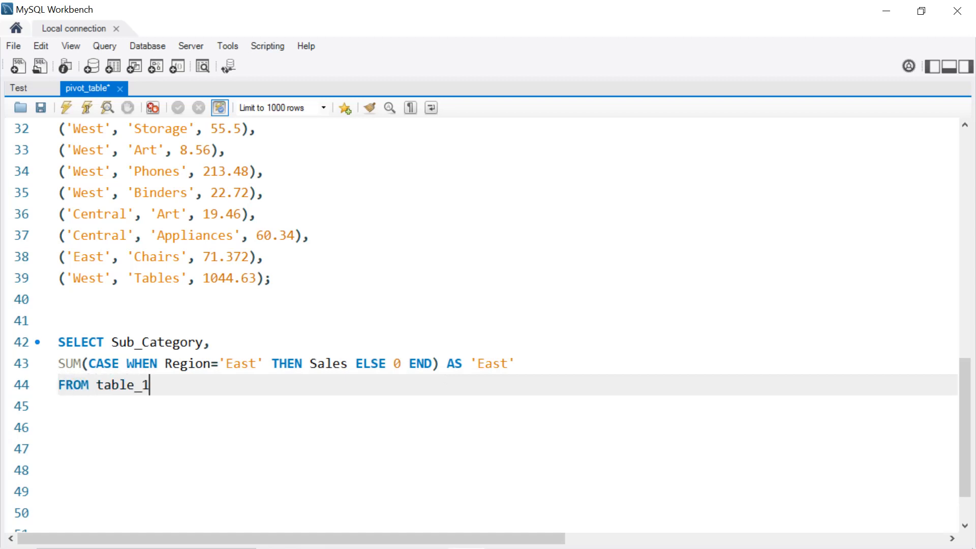
{"action": "type", "text": "GR"}
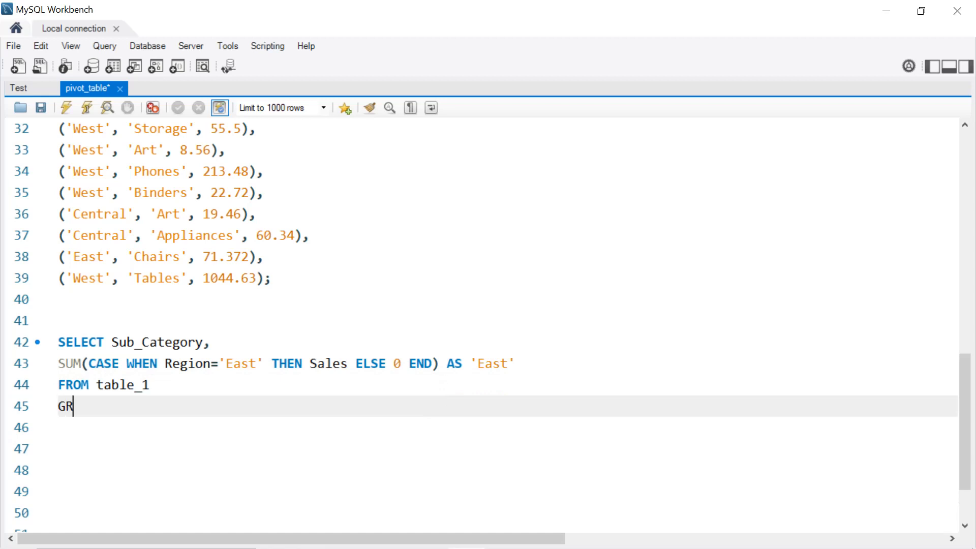
{"action": "type", "text": "OUP BY"}
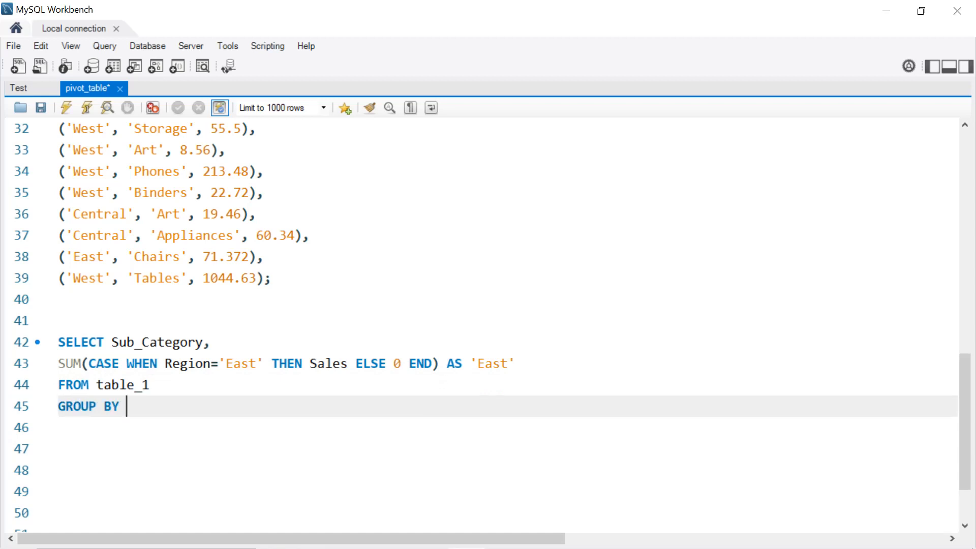
{"action": "type", "text": "Sub_Cat"}
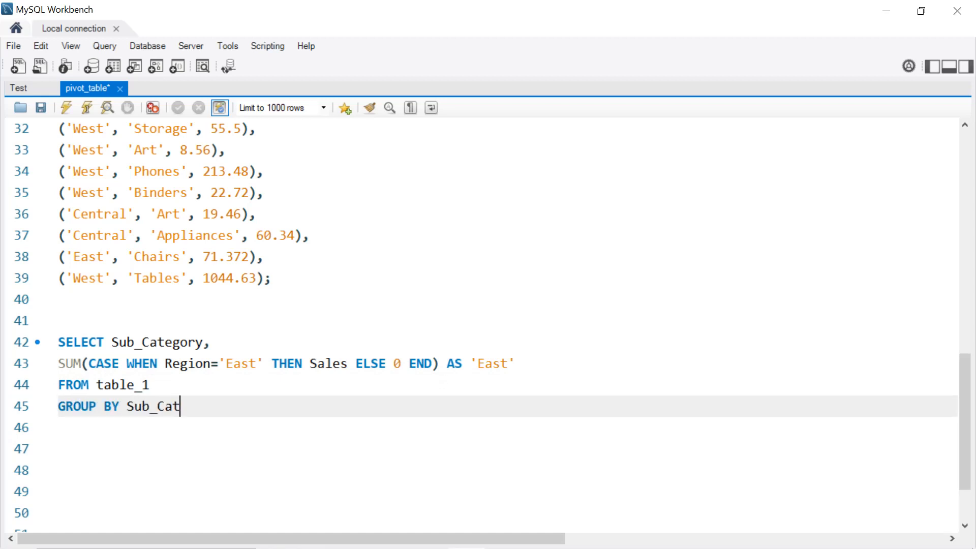
{"action": "type", "text": "egory;"}
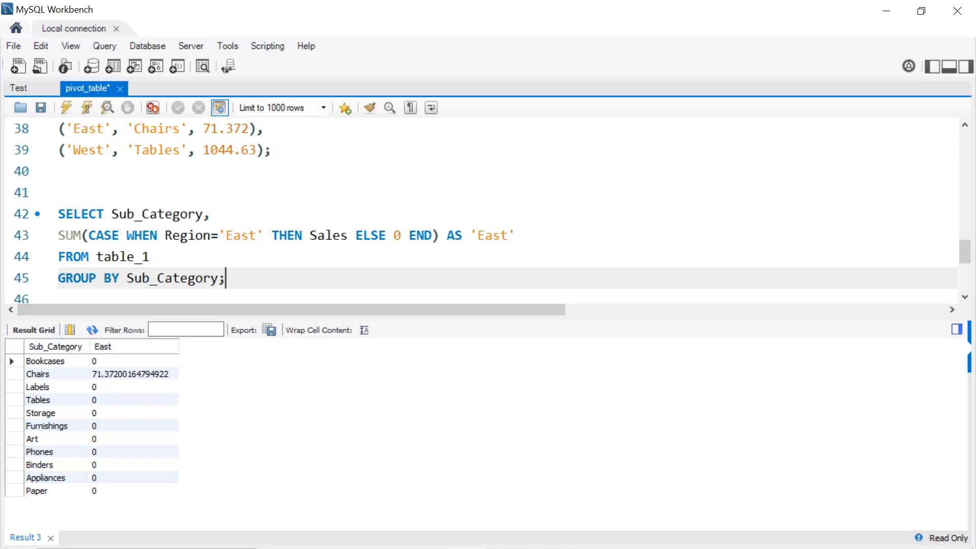
Start wrapping the East sum expression in ROUND(..., 2)
{"action": "type", "text": "ROUND("}
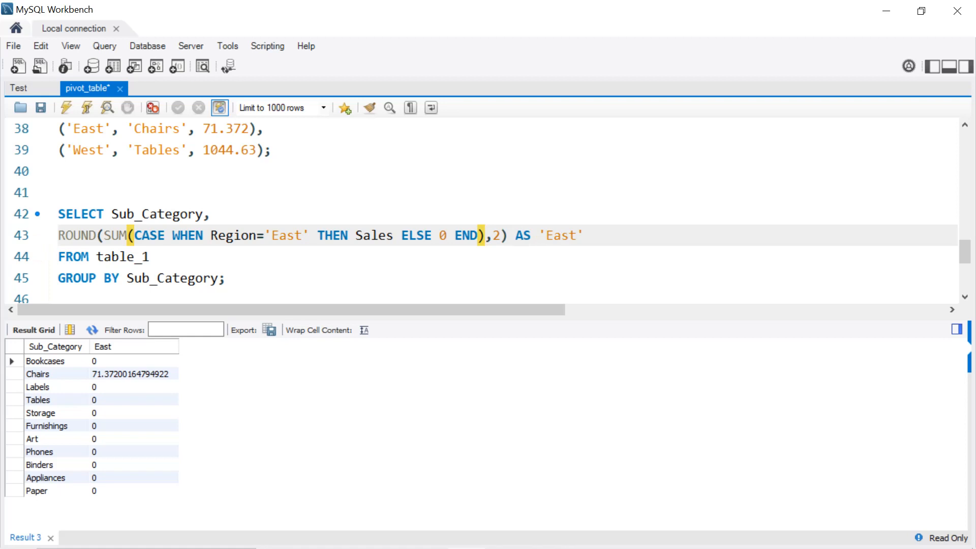
{"action": "mouse_move", "coordinate": [87, 107]}
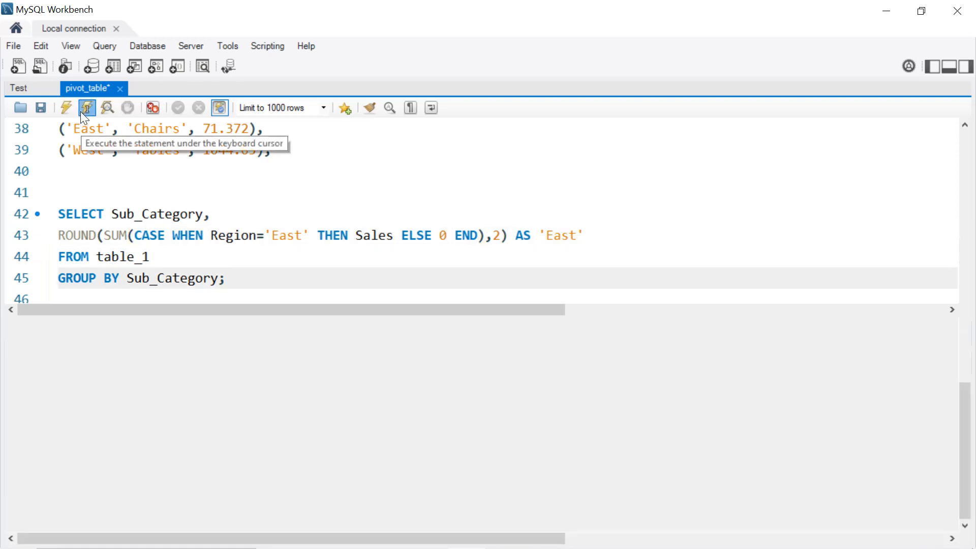
Run the rounded East query so Chairs shows 71.37
{"action": "left_click", "coordinate": [87, 108]}
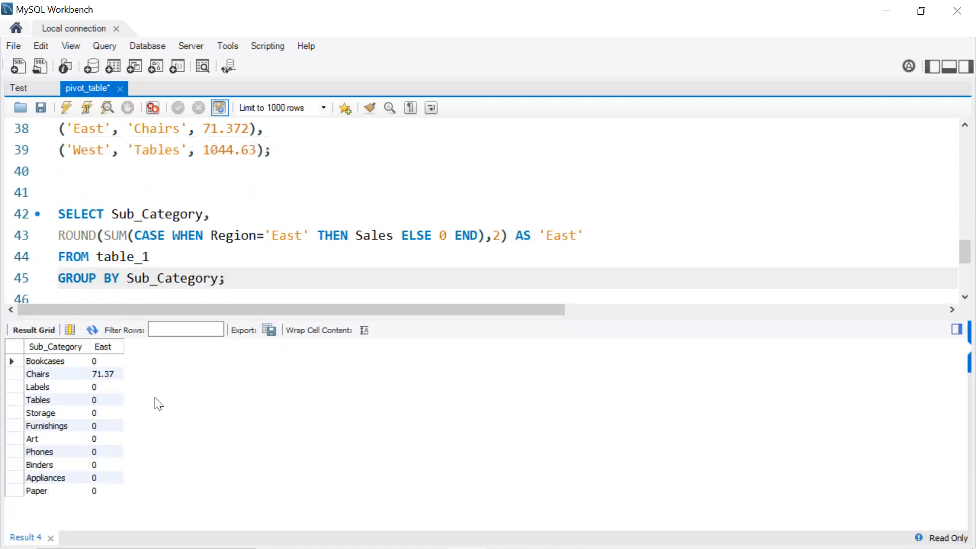
{"action": "left_click", "coordinate": [223, 279]}
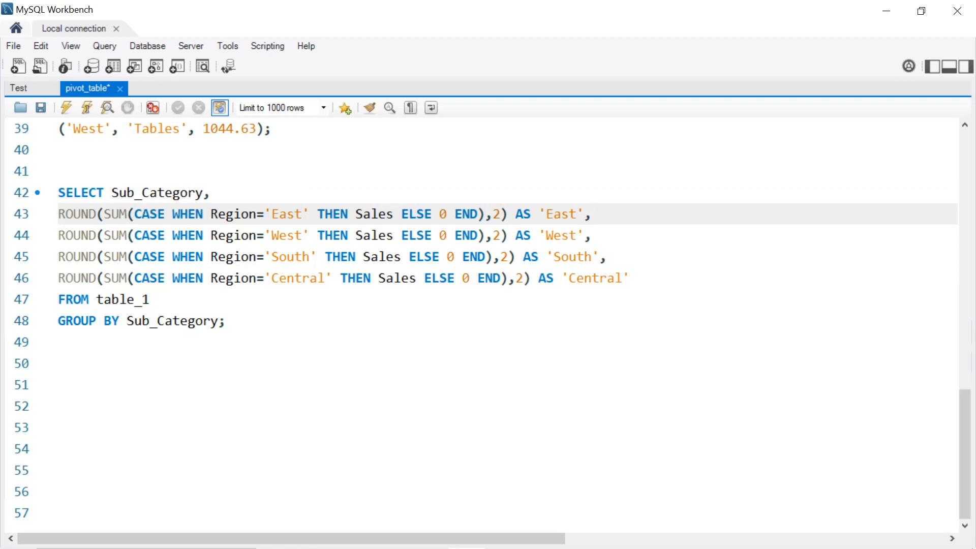
Rename copied lines to West, South, Central aliases and run the four-region pivot query
{"action": "double_click", "coordinate": [287, 235]}
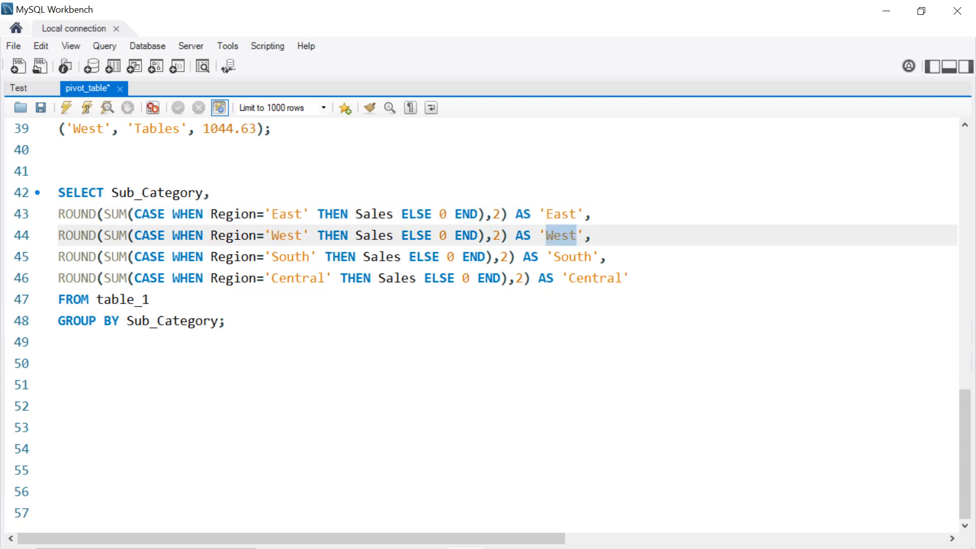
{"action": "double_click", "coordinate": [290, 256]}
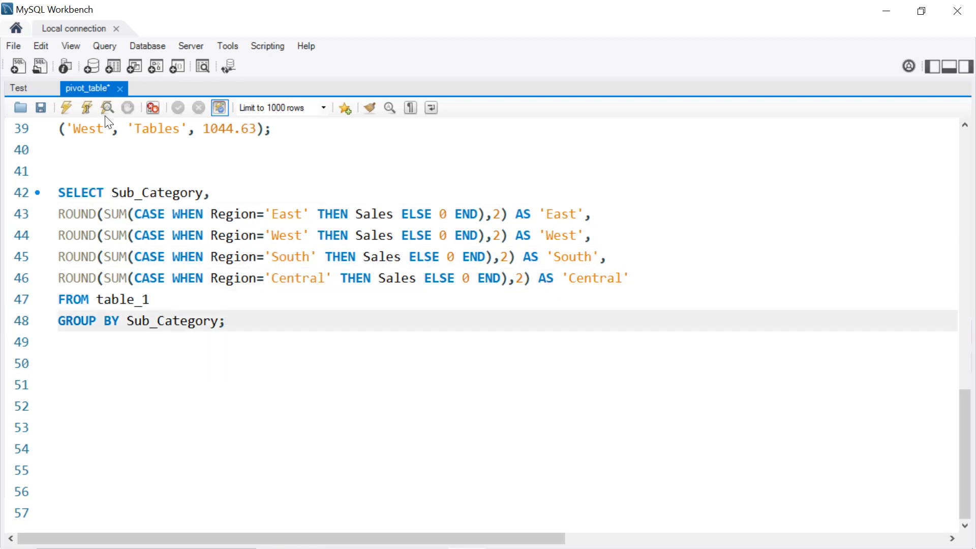
{"action": "left_click", "coordinate": [65, 108]}
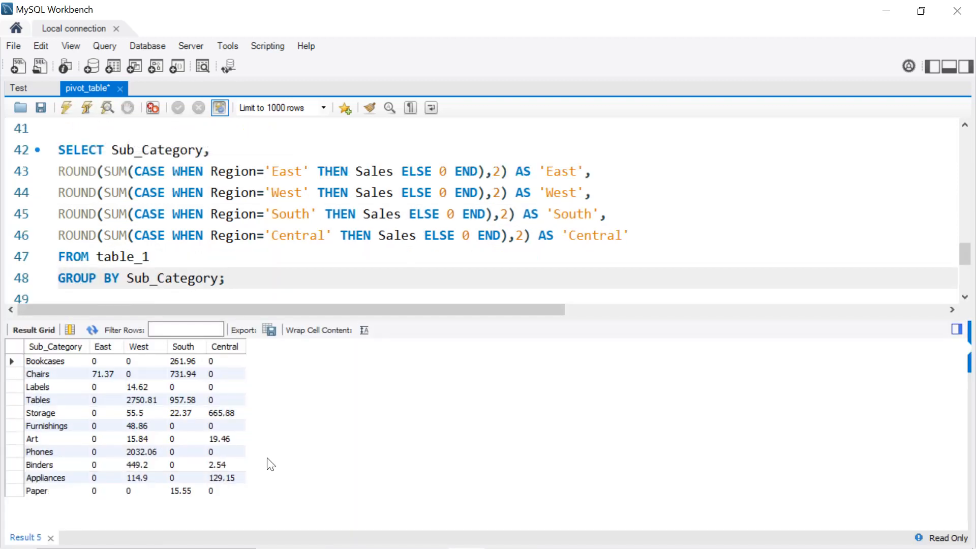